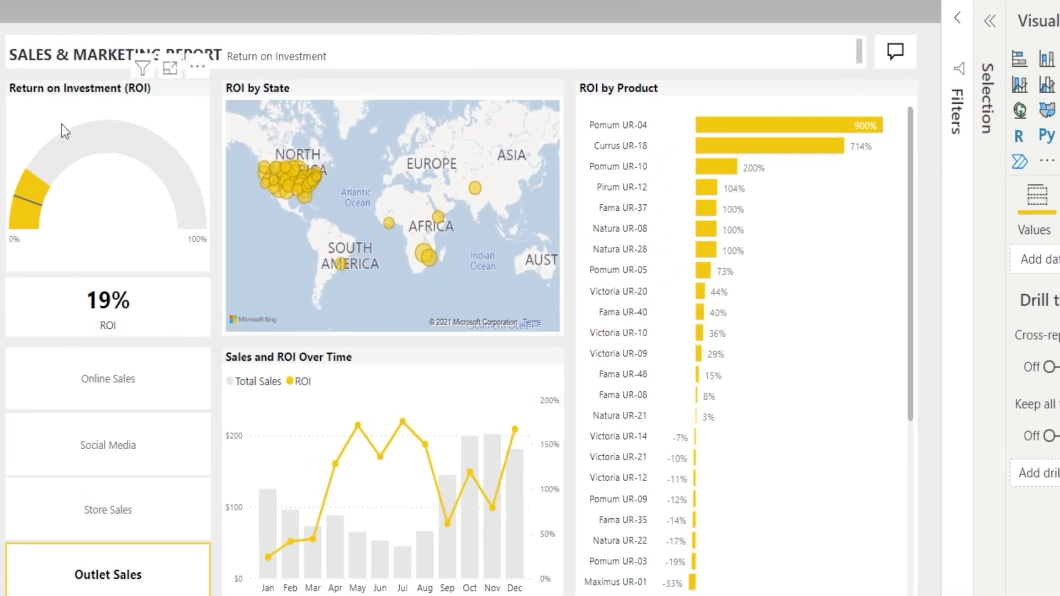
mouse_move(367, 409)
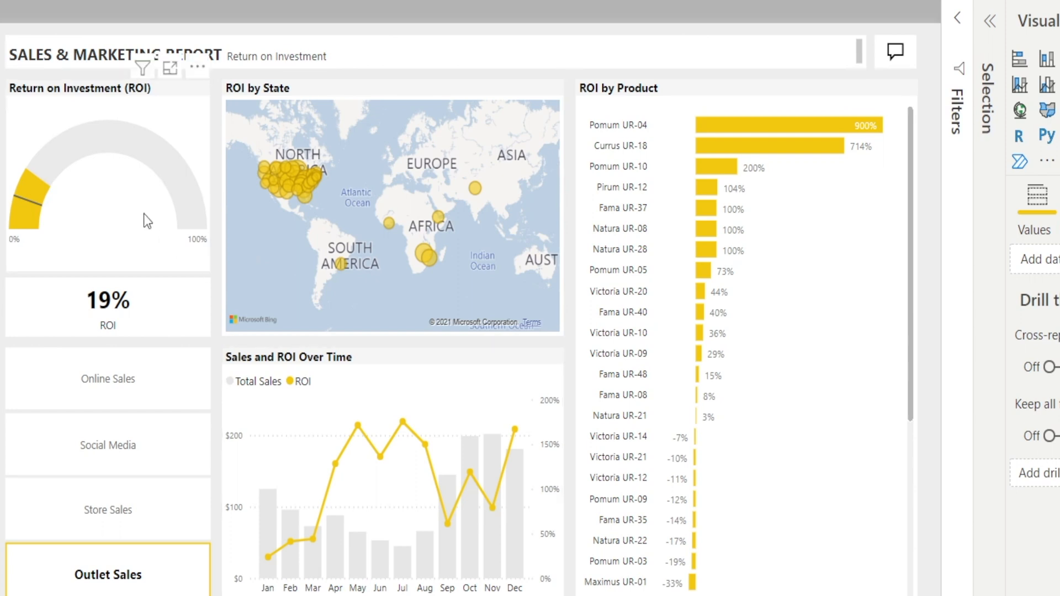
mouse_move(122, 102)
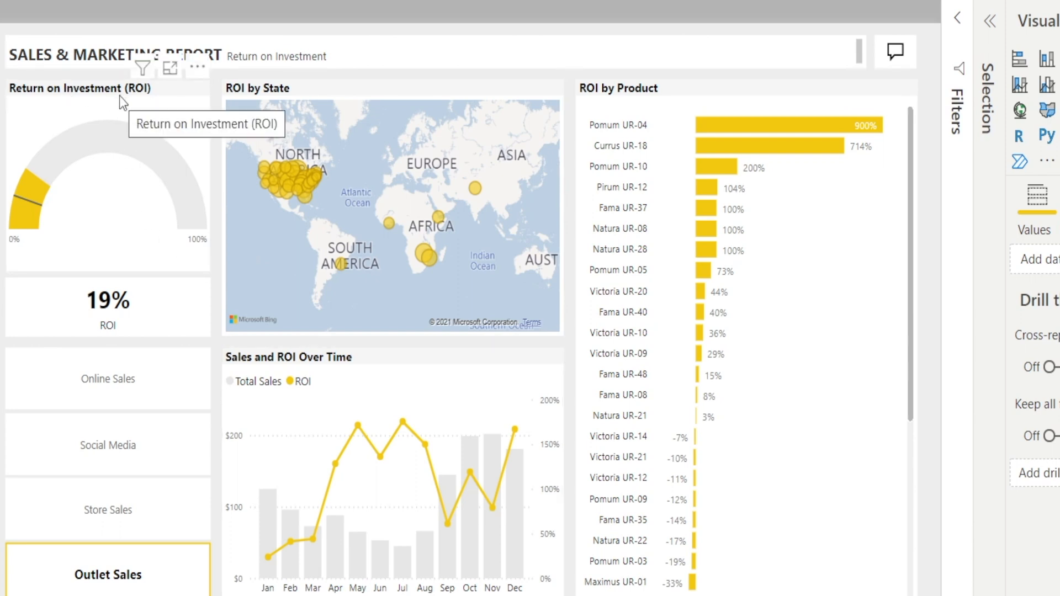
mouse_move(86, 109)
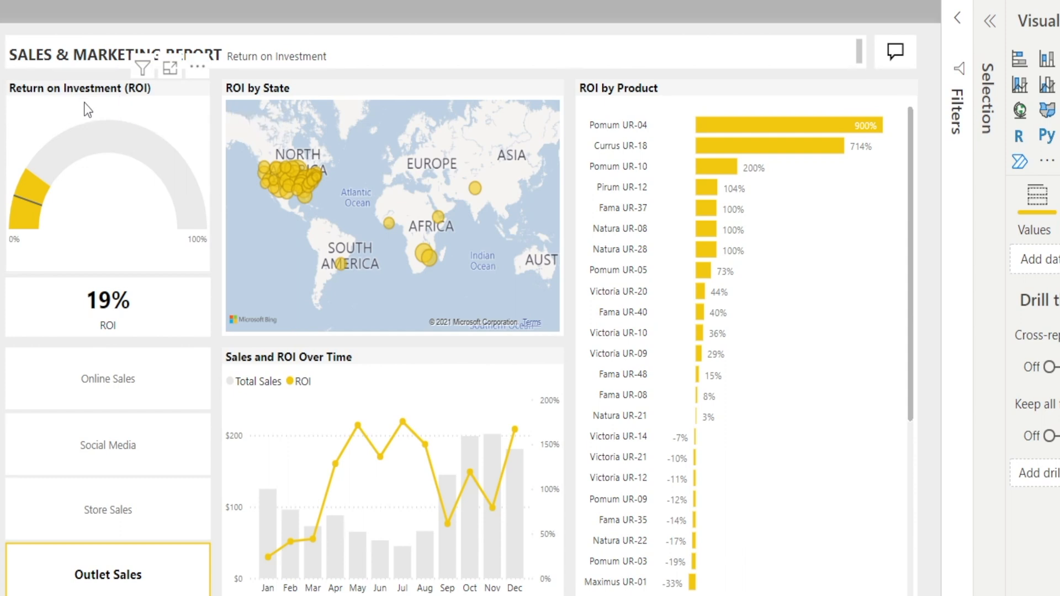
mouse_move(97, 120)
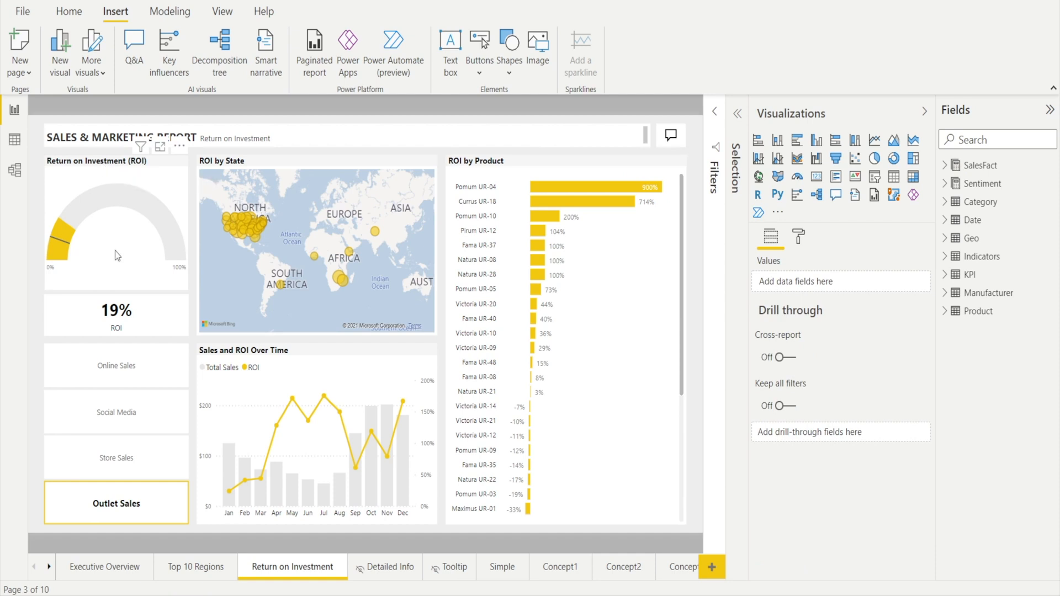
mouse_move(106, 170)
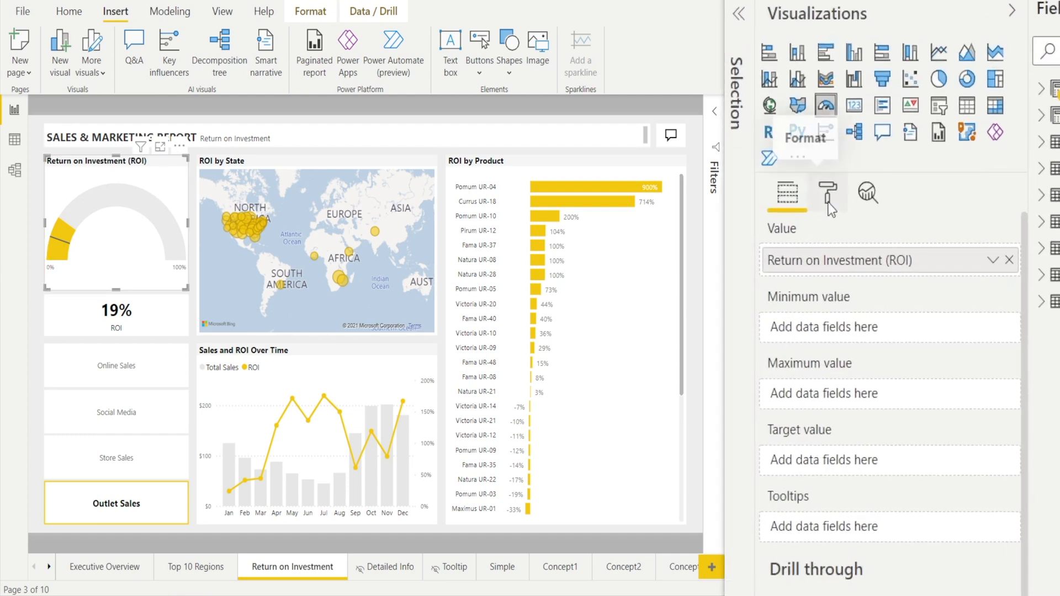
Step: Replace the gauge's title text with 'Year on Year Growth (YOY)' in its Title formatting
left_click(827, 192)
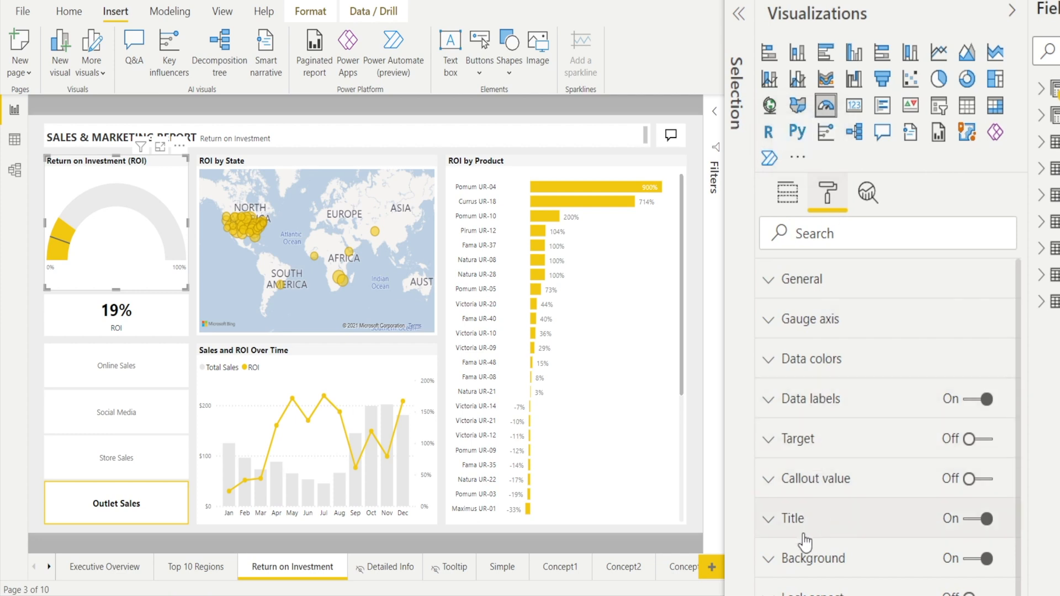
left_click(771, 519)
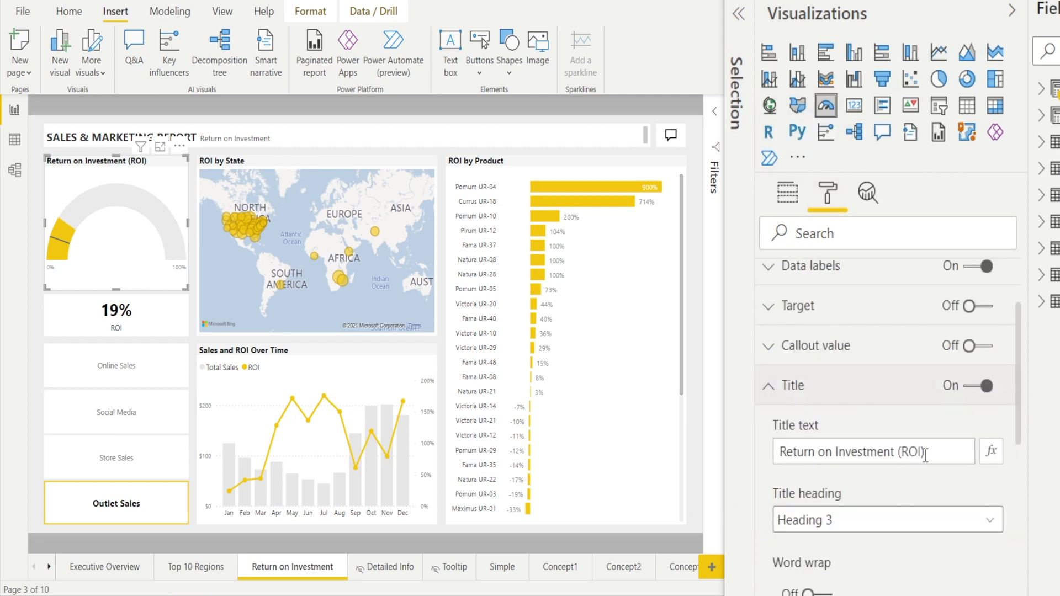
triple_click(872, 452)
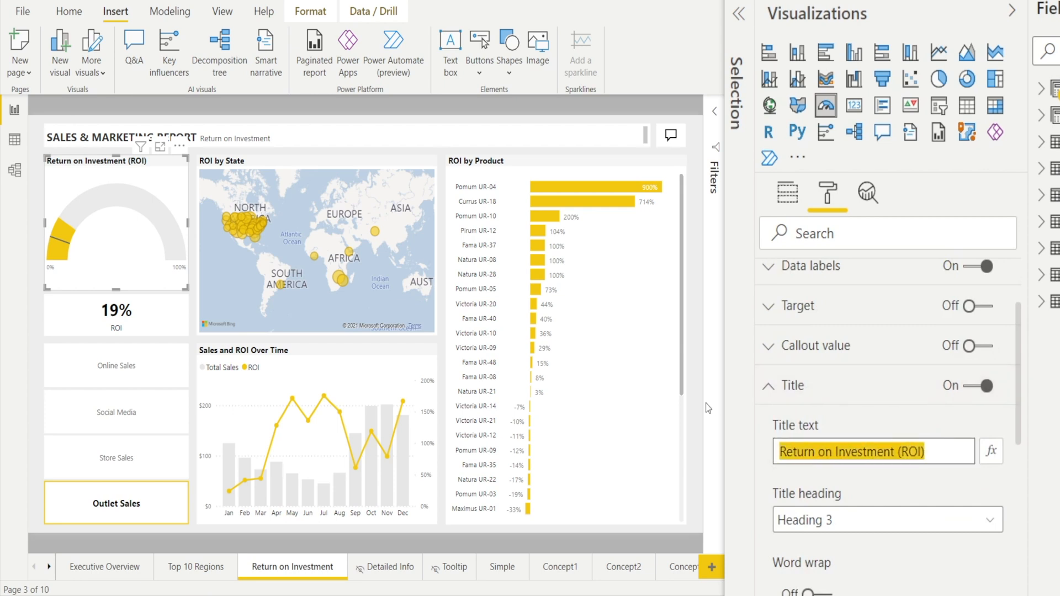
type("Year")
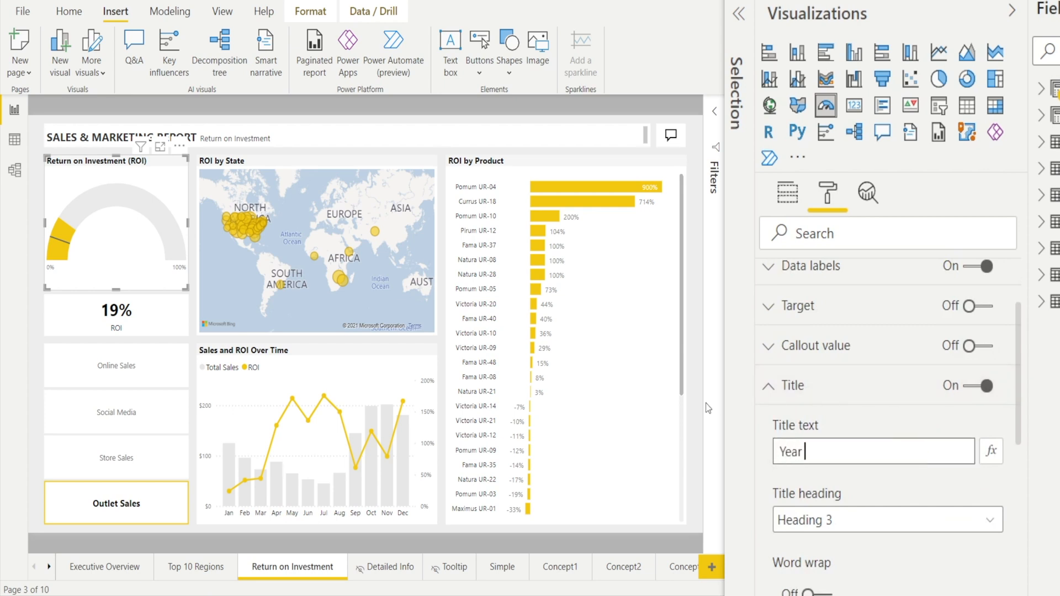
type("on Year Growth")
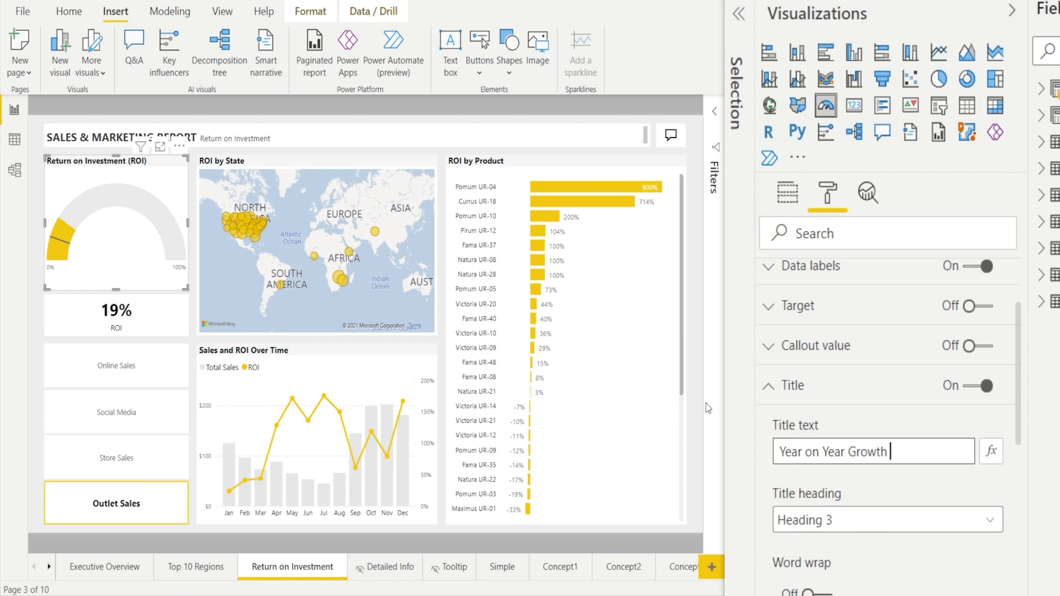
type("(YOY)")
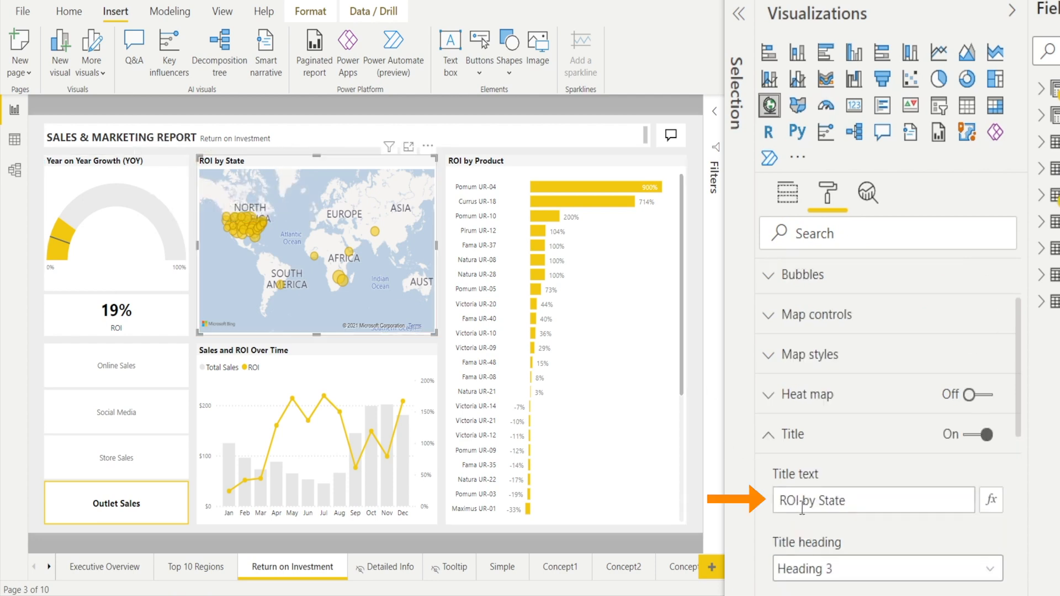
Step: Enter 'YOY Growth' in place of ROI so the map reads 'YOY Growth by State' and commit it
type("YOY G")
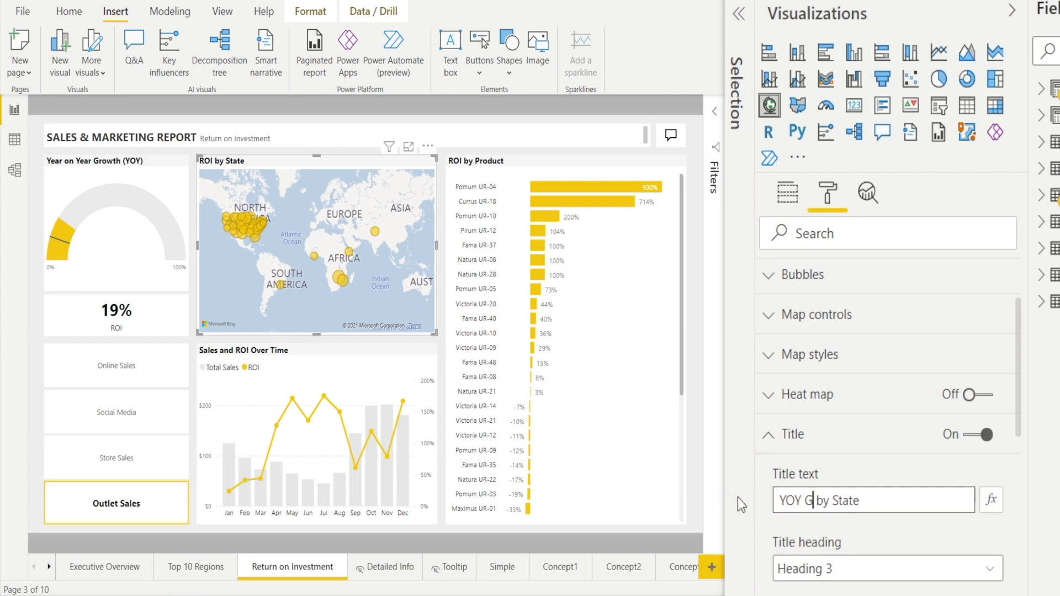
type("rowth")
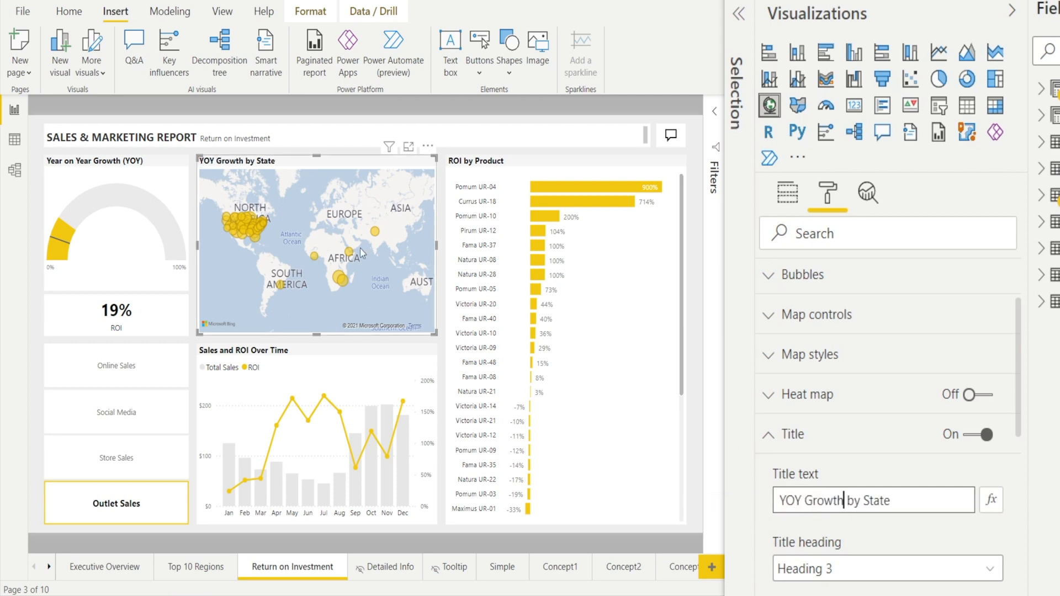
left_click(265, 359)
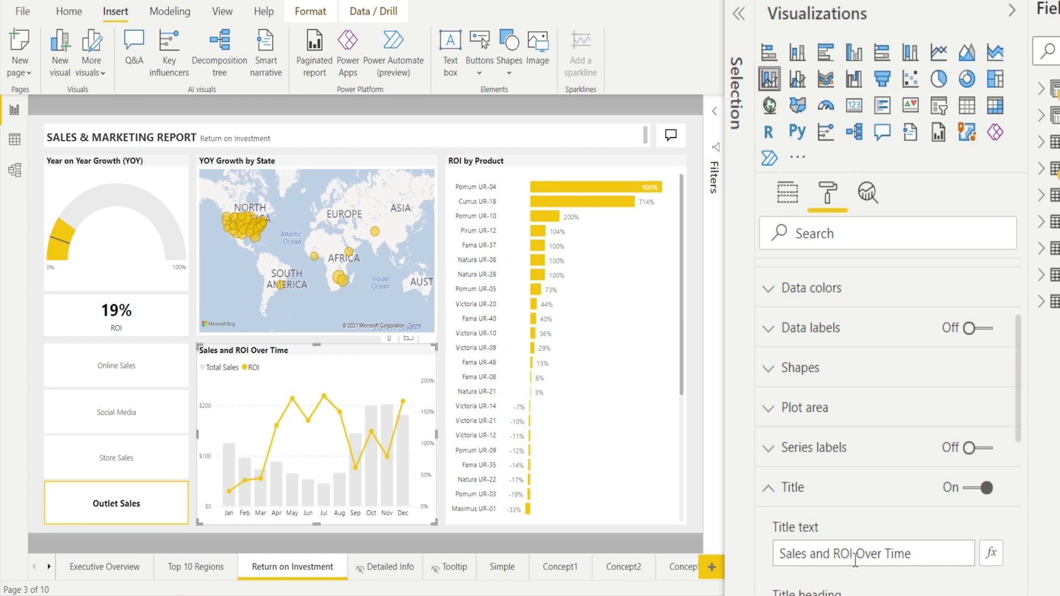
Step: Swap ROI for YOY Growth in the combo chart title, then select the ROI by Product bar chart
double_click(835, 554)
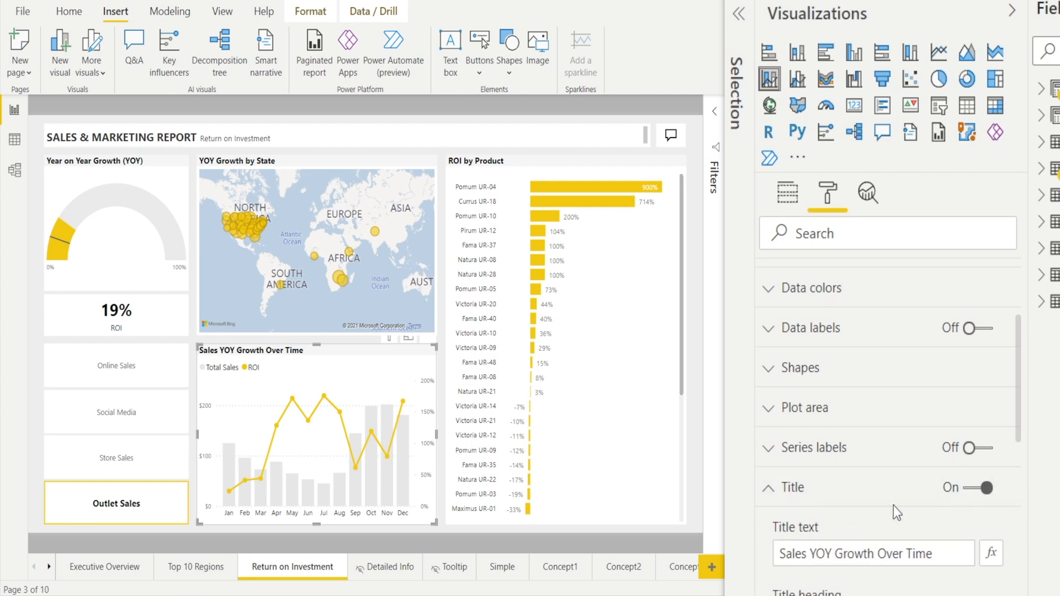
mouse_move(856, 577)
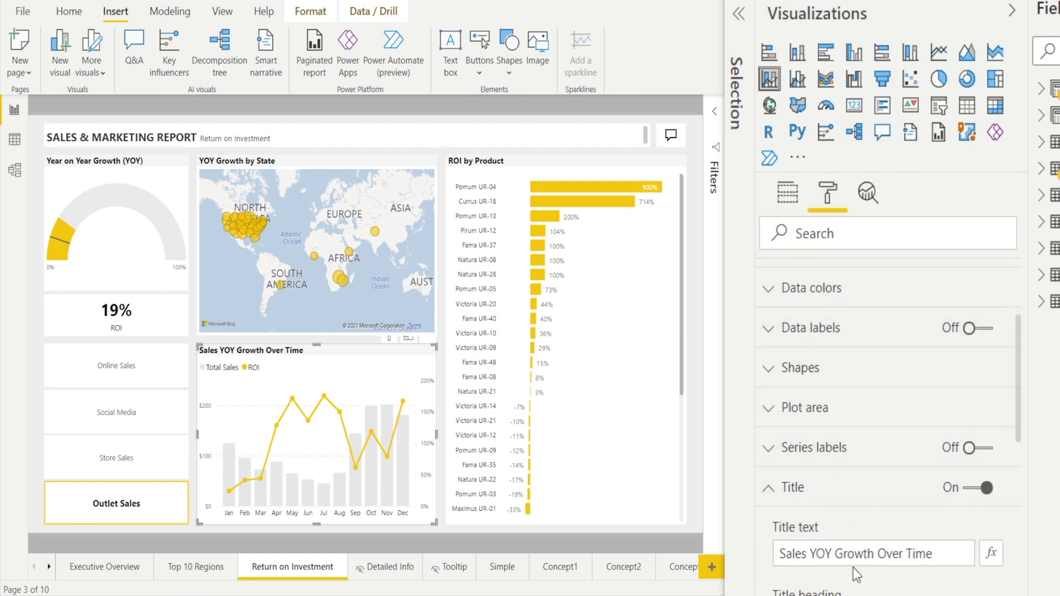
mouse_move(720, 322)
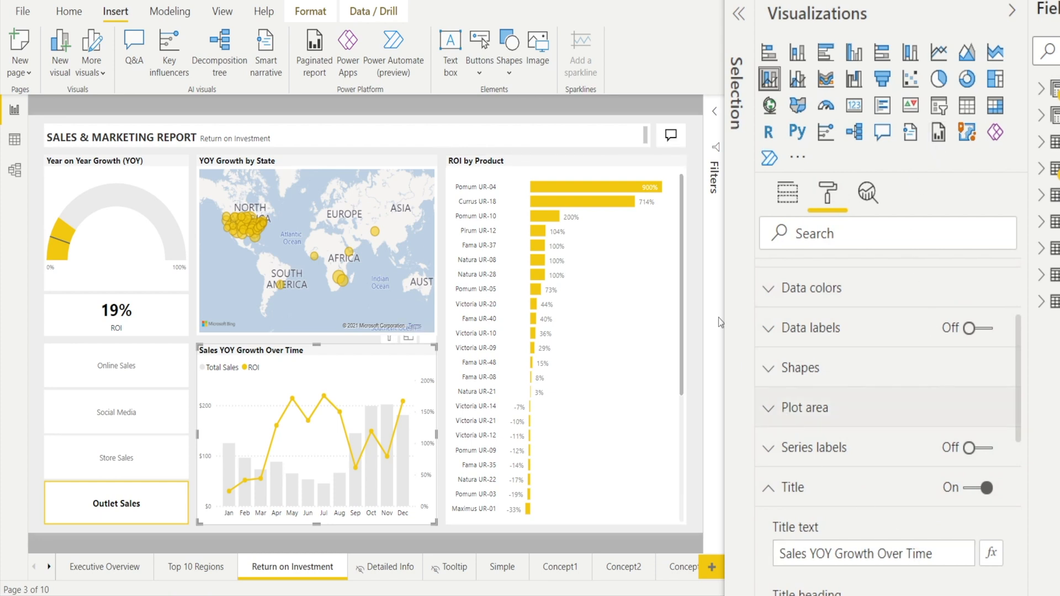
left_click(520, 166)
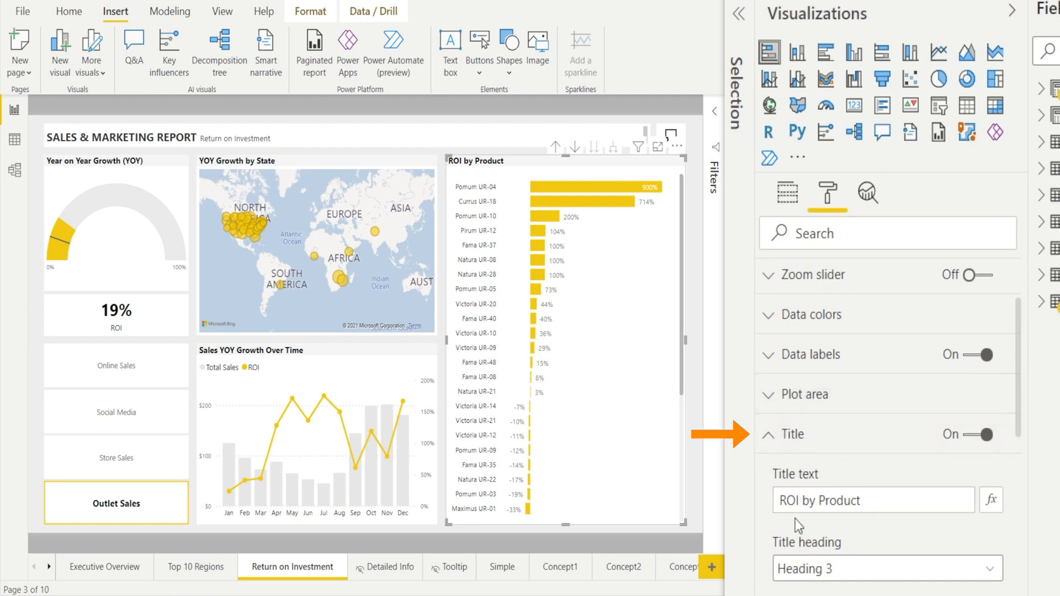
Step: Overwrite ROI in the bar chart title with 'YOY Growth' for 'YOY Growth by Product'
double_click(788, 501)
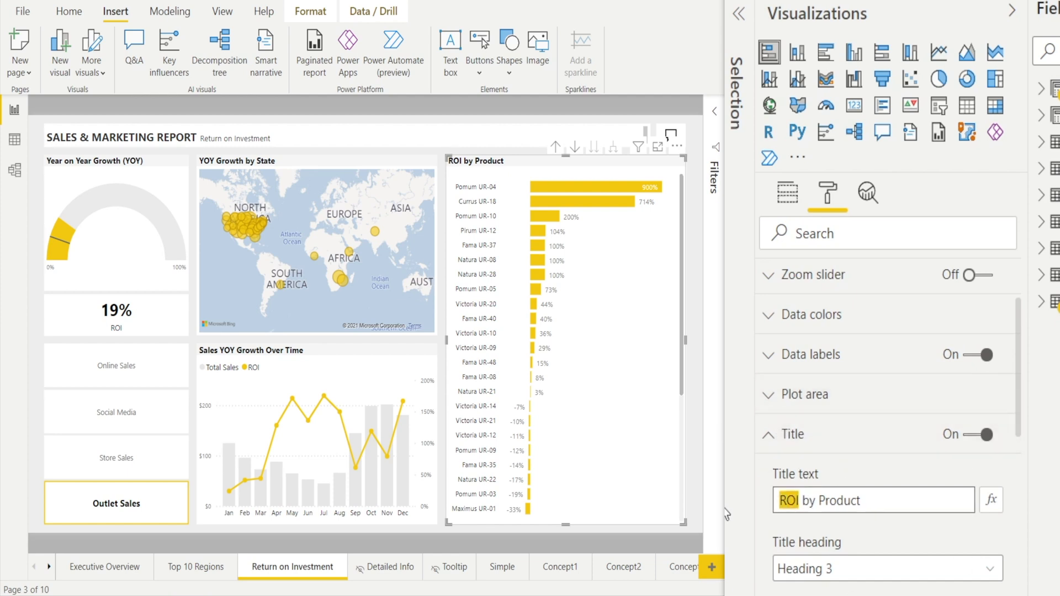
type("YOY")
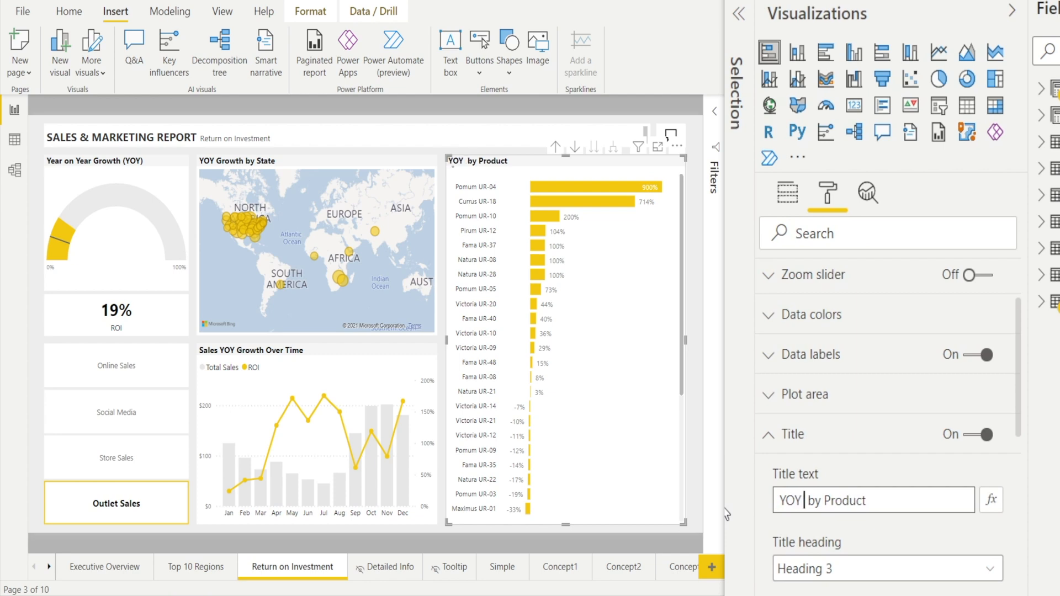
type("Go")
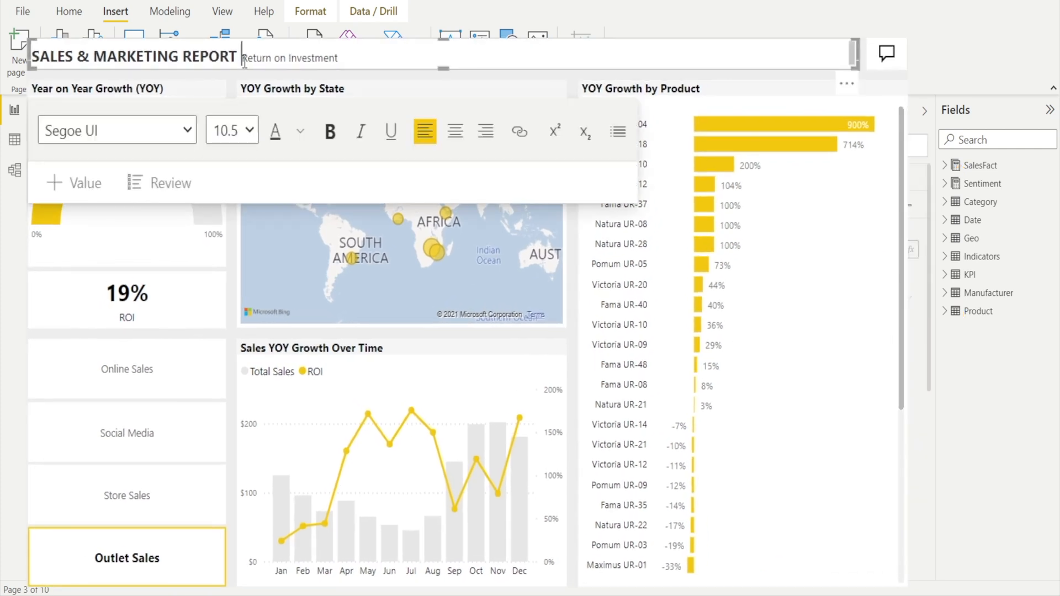
Step: Replace the header's 'Return on Investment' subtitle with 'Year on Year (YOY) Growth'
double_click(290, 57)
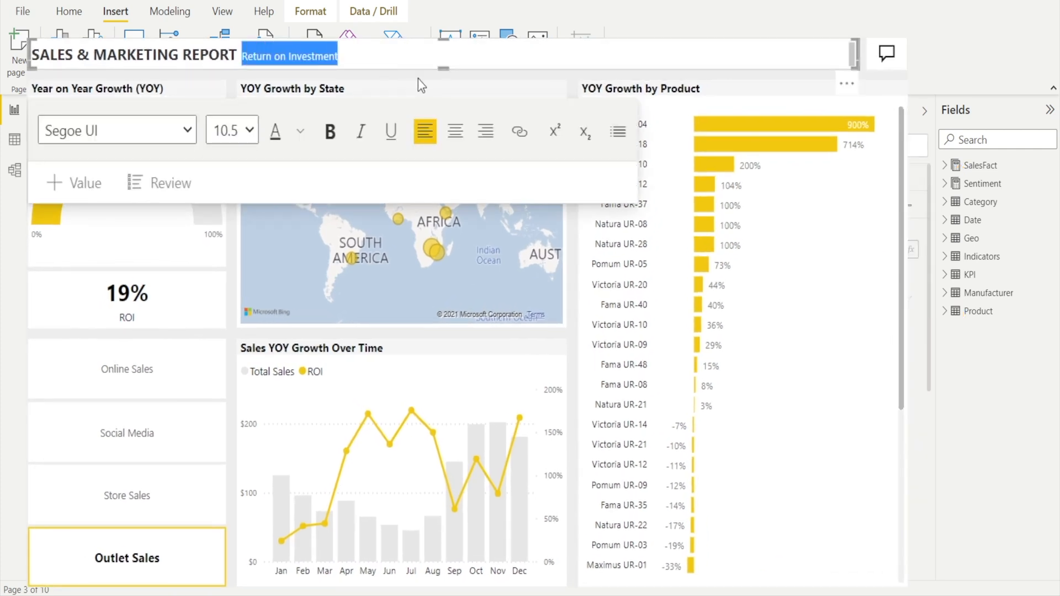
type("Year on")
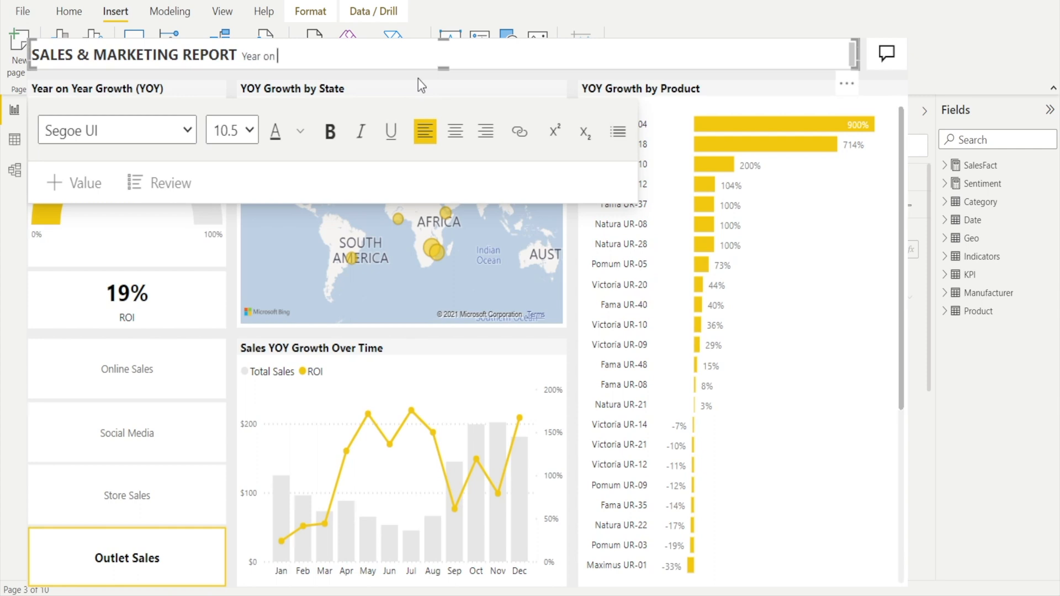
type("Year (YOY) Growth")
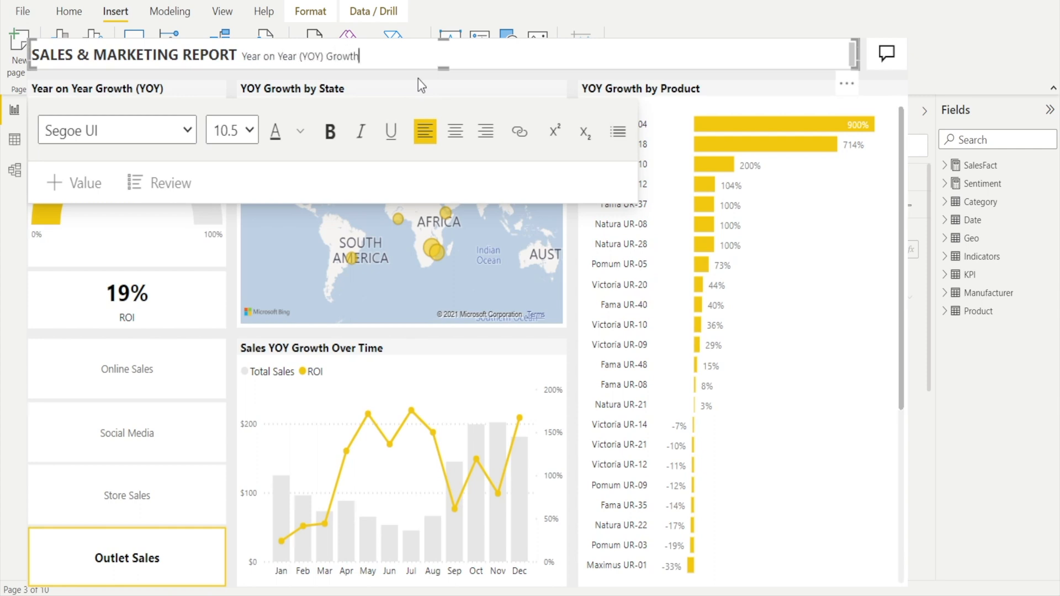
mouse_move(458, 44)
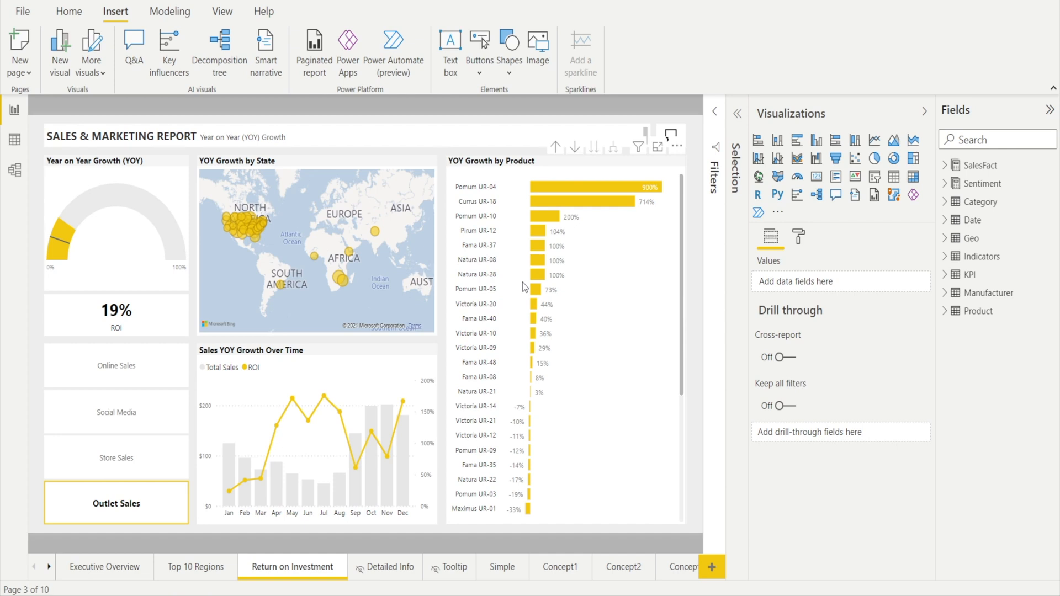
Step: Rename the 19% card's ROI field to 'YOY Growth', then select the sales over time chart
left_click(116, 313)
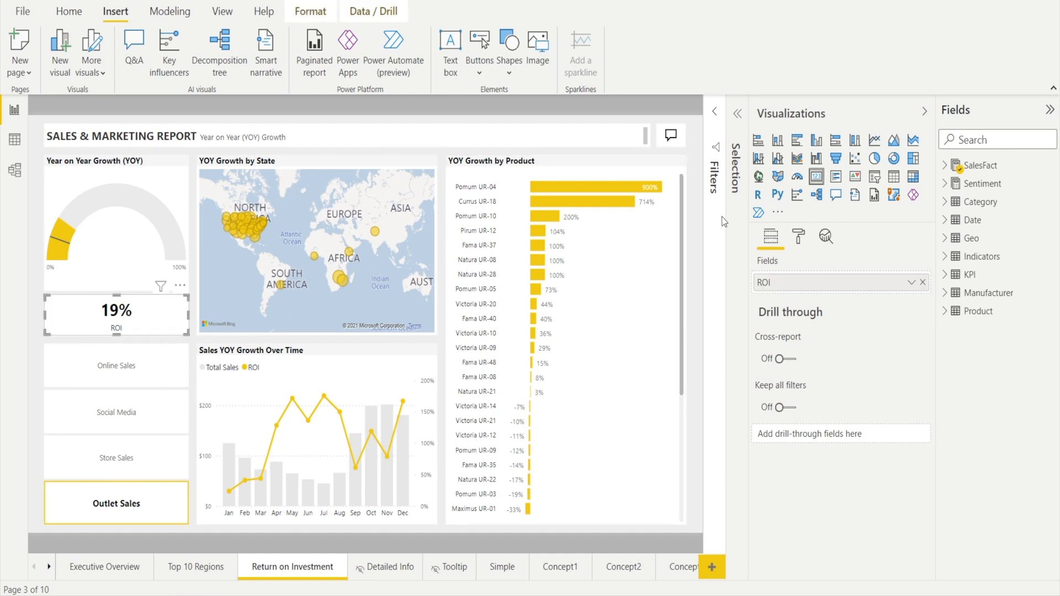
left_click(115, 327)
type("YOY")
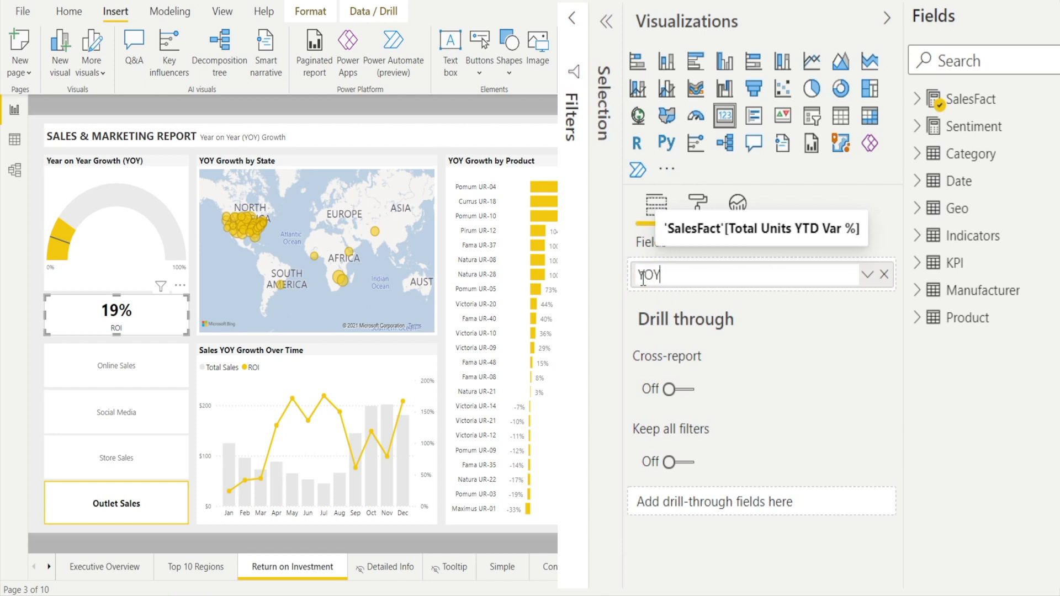
type("Growth")
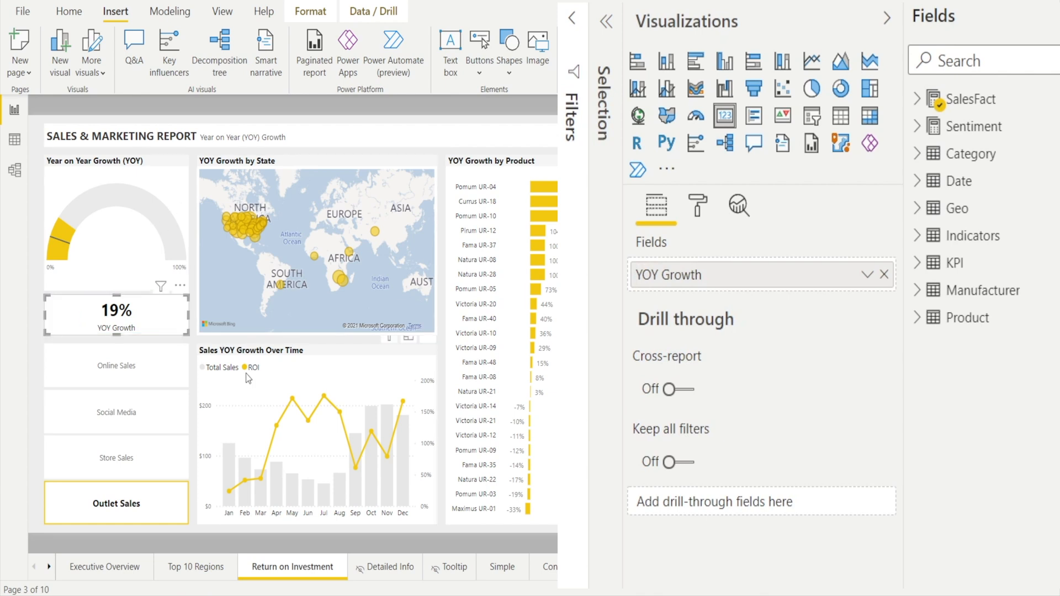
left_click(298, 380)
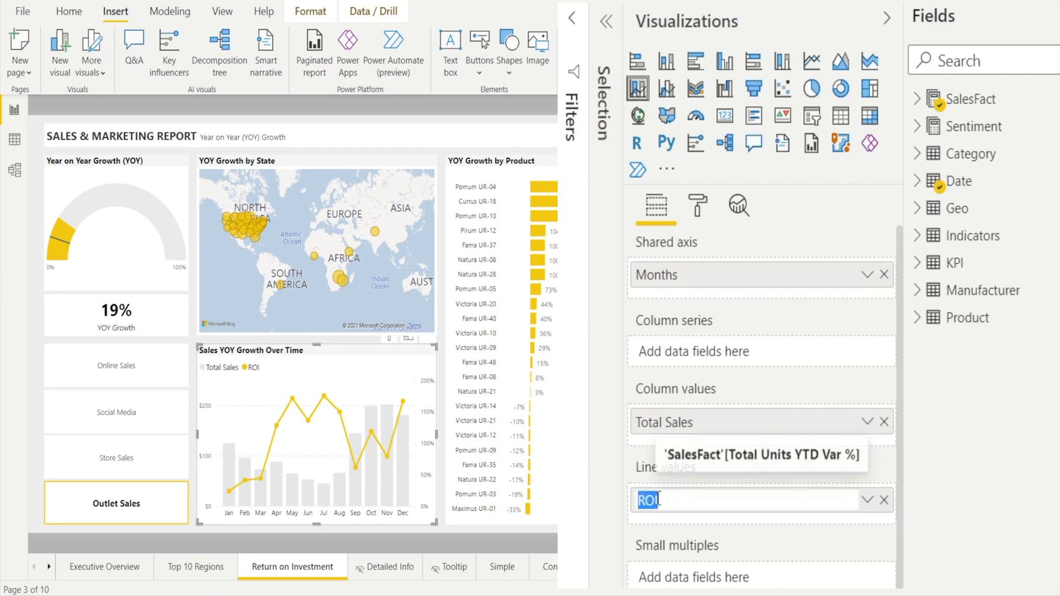
Step: Type 'YOY Growth' as the combo chart's line value name so the legend drops ROI
type("YOY")
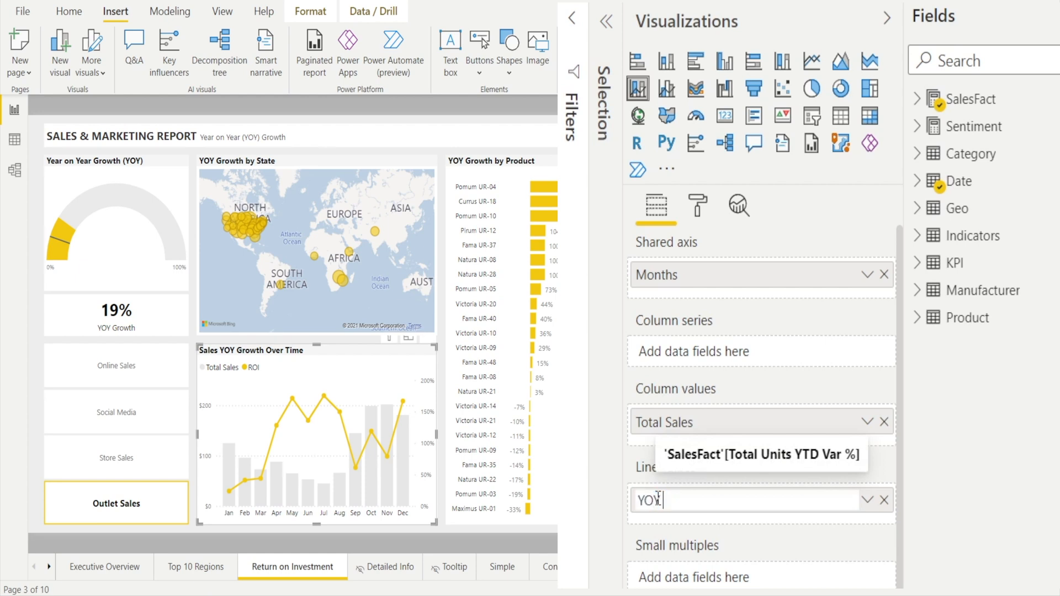
type("Growth")
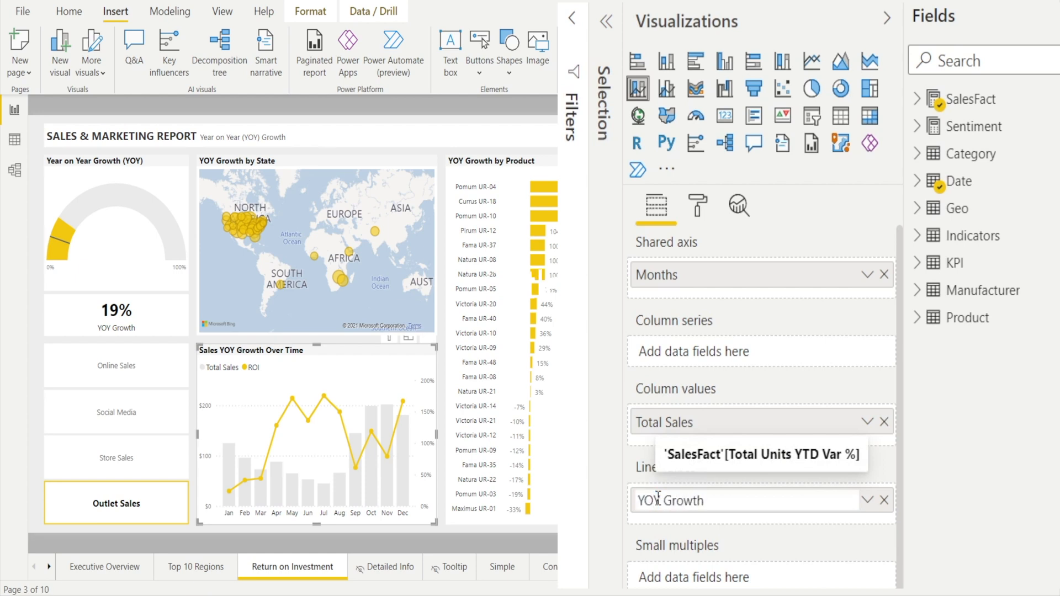
mouse_move(808, 486)
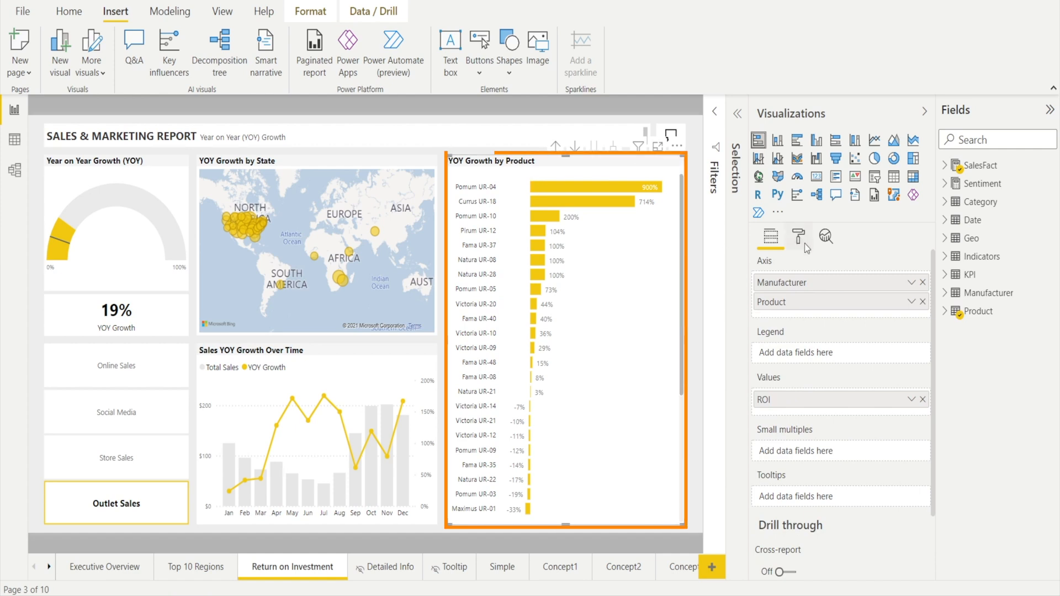
Step: Open the Format visual pane for the YOY Growth by Product bar chart
left_click(799, 236)
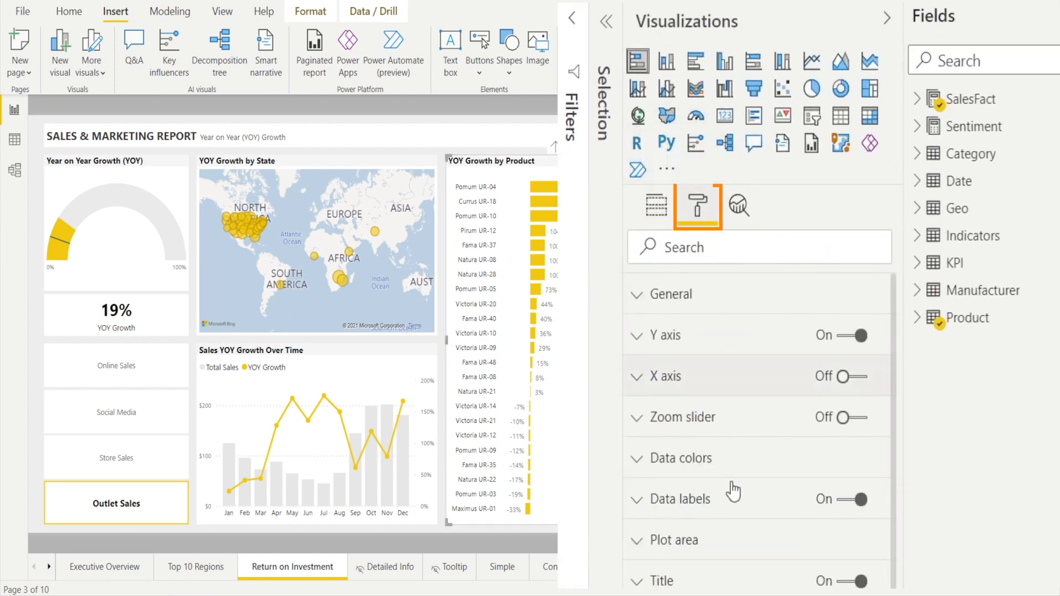